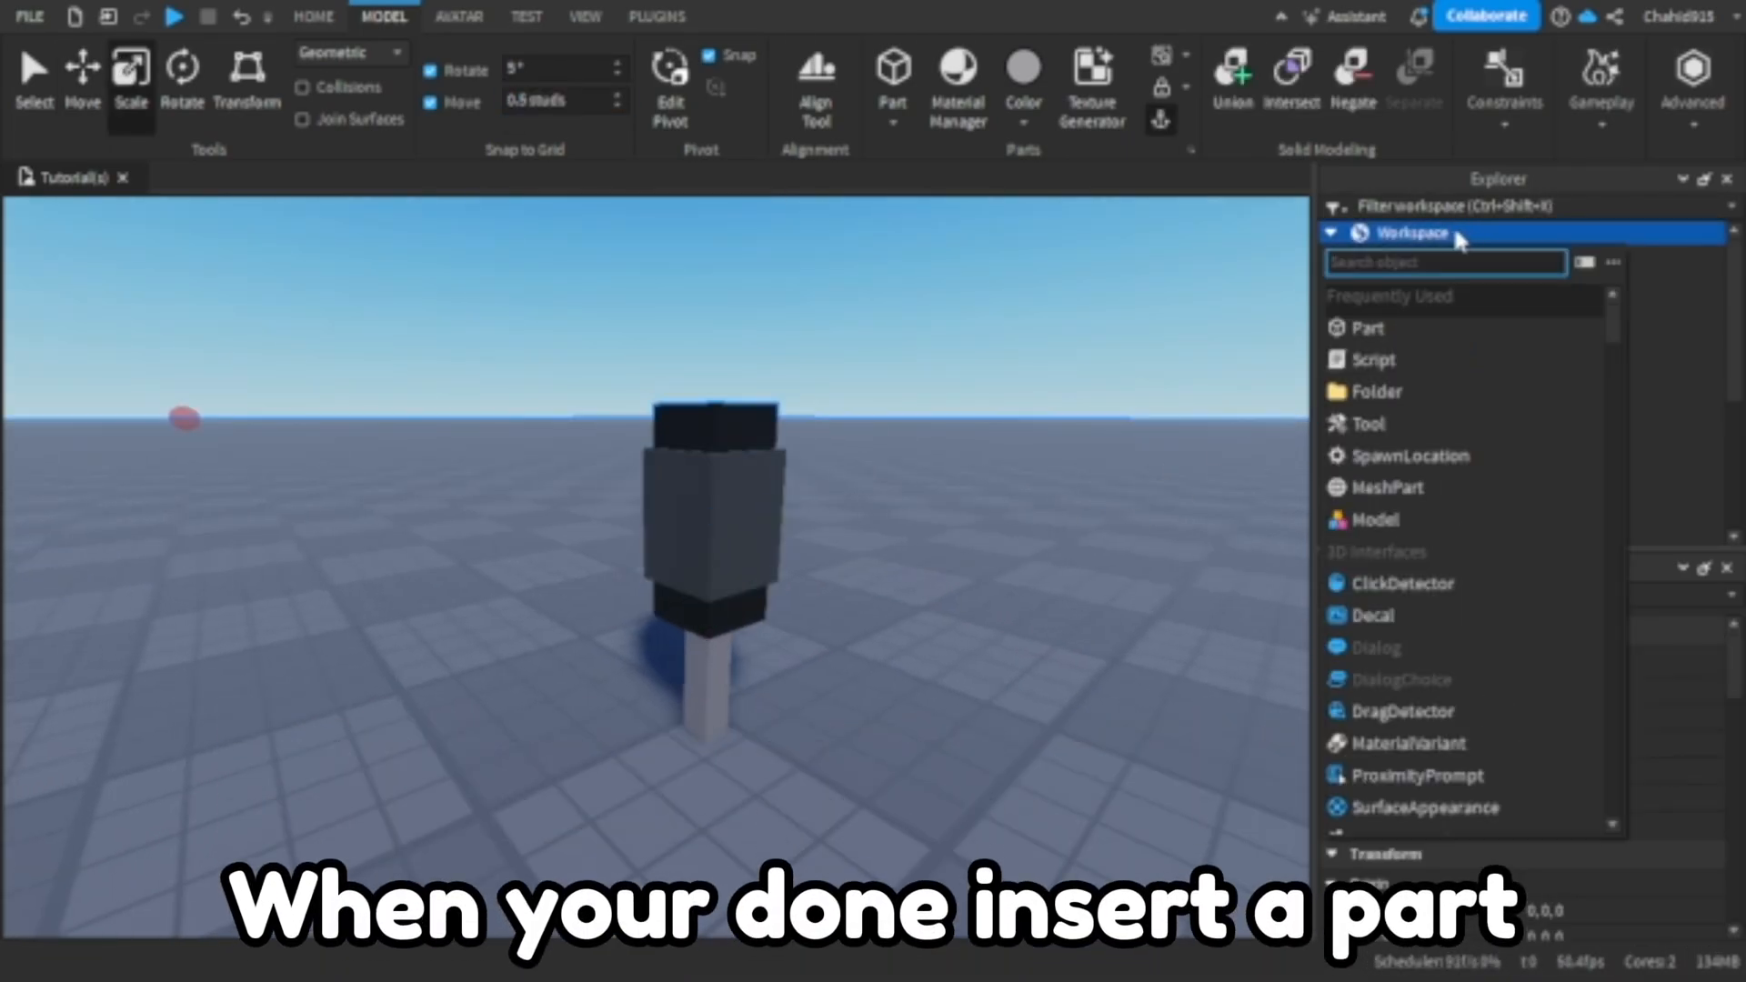
Insert a new block Part into the Workspace and select it in Explorer
left_click(1366, 327)
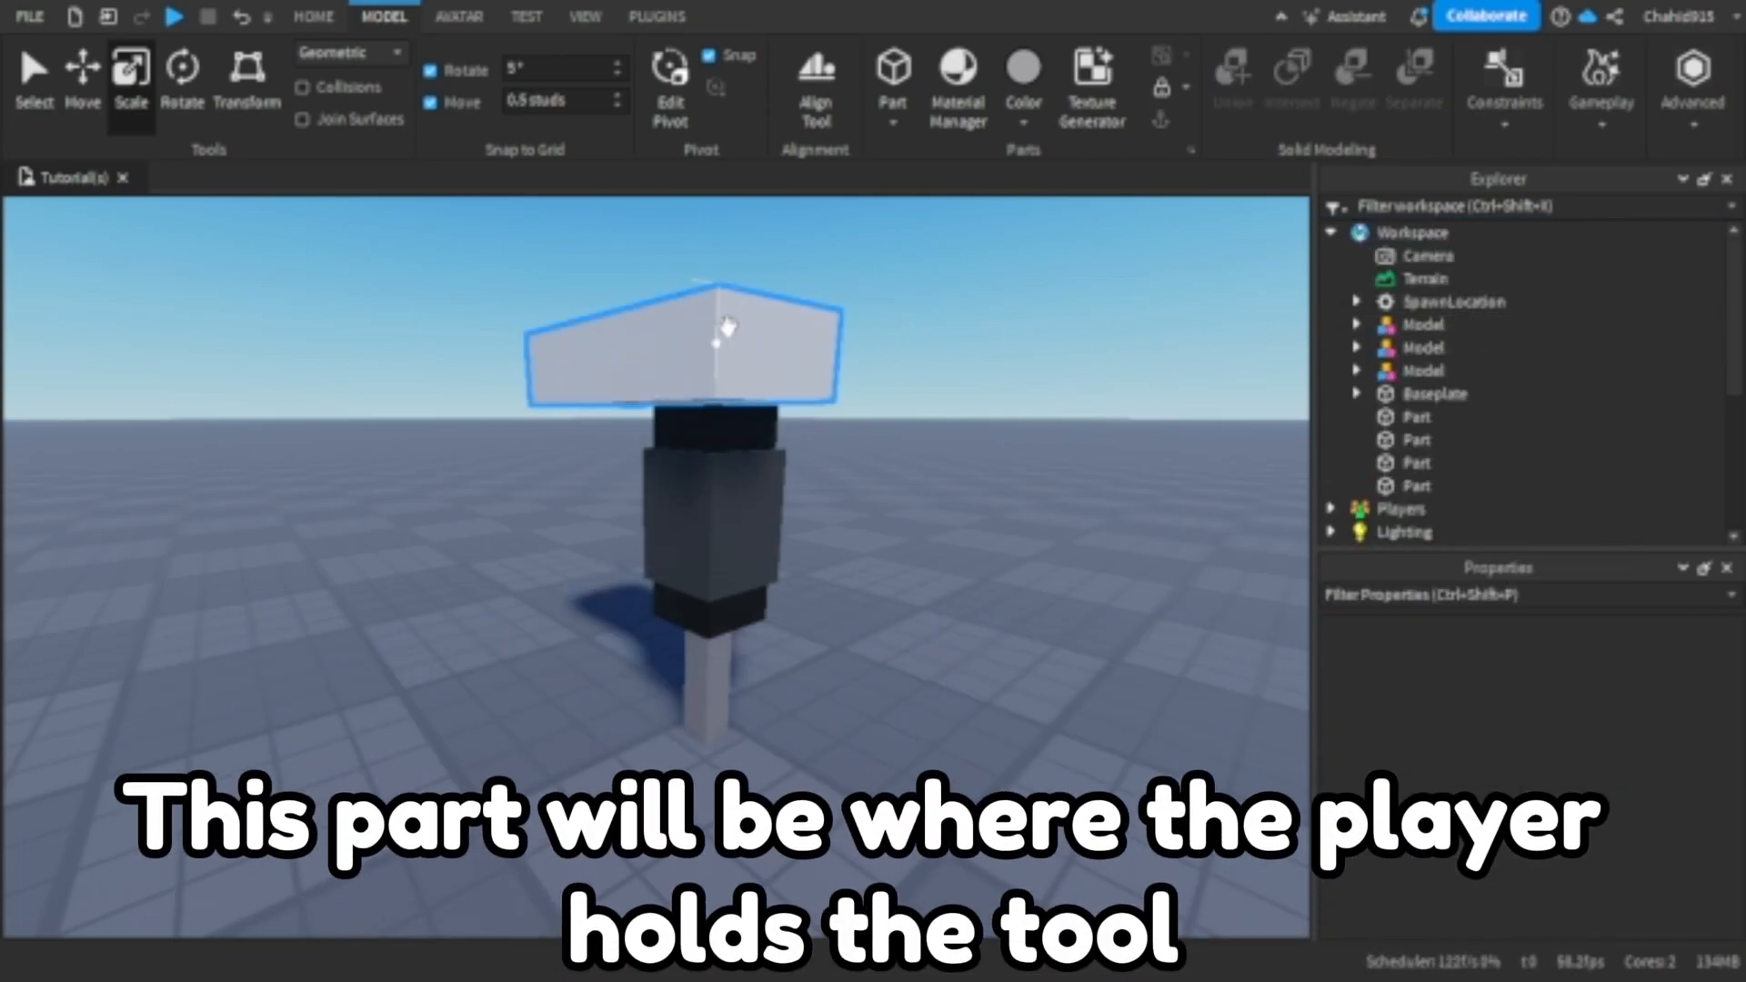
left_click(1417, 486)
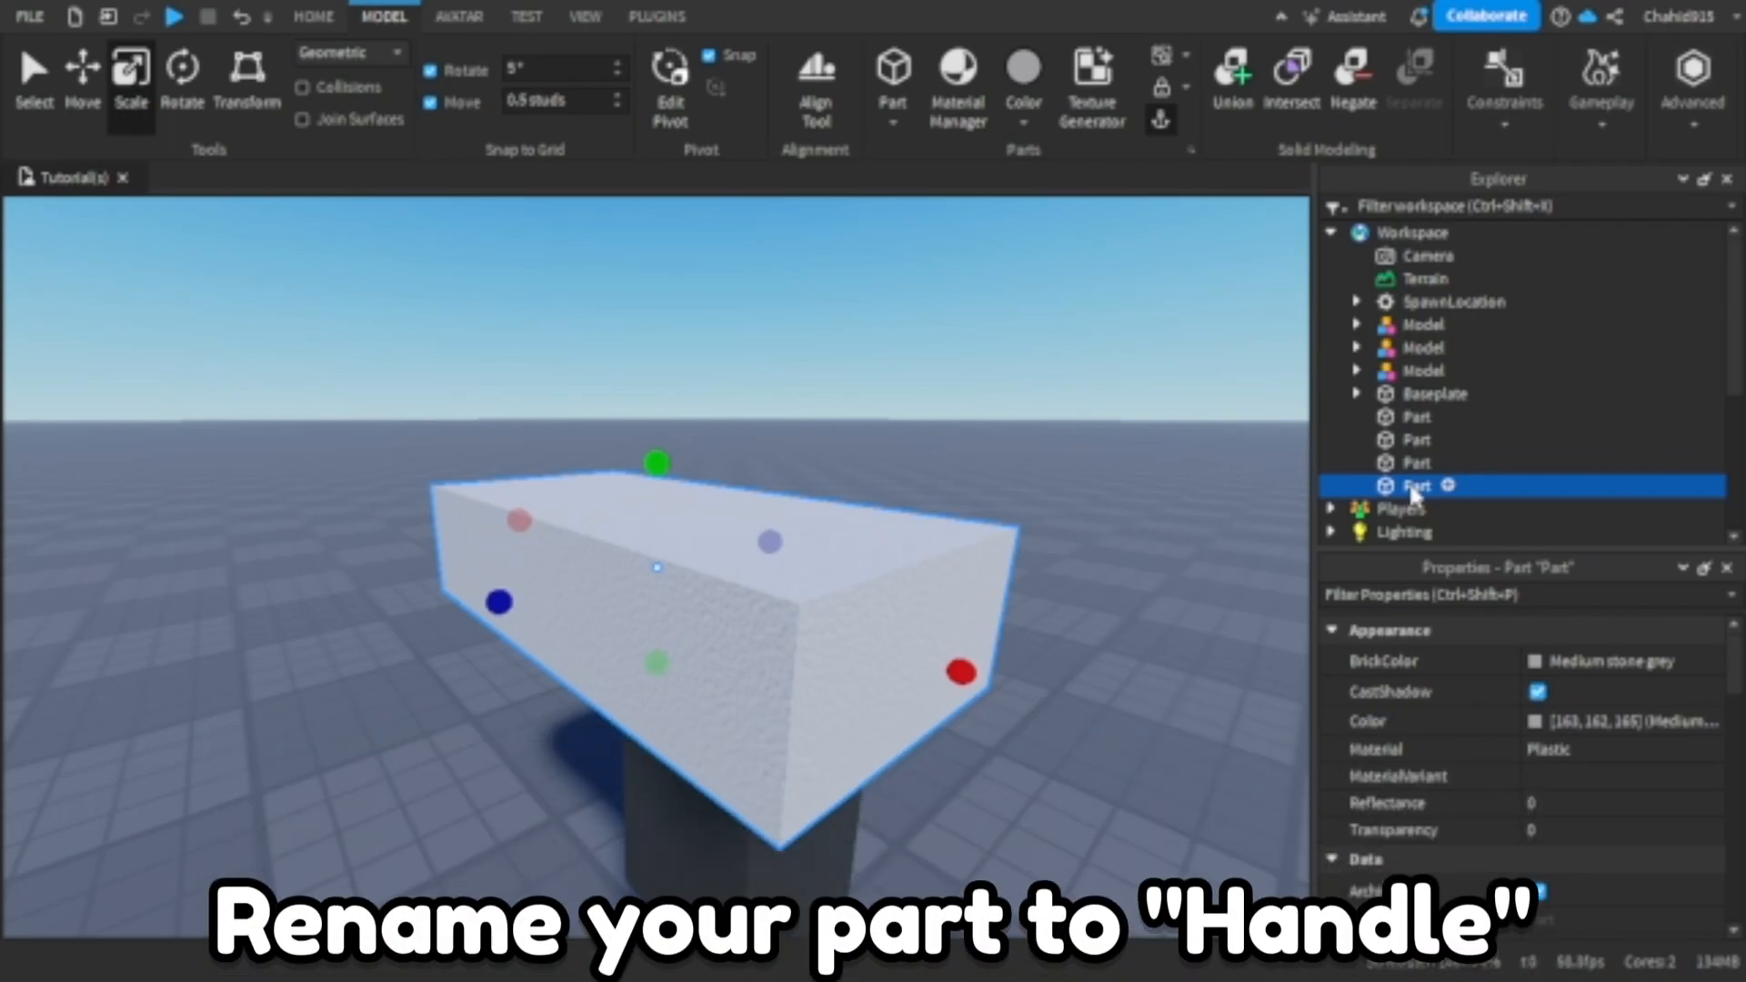
Rename the new grip Part to 'Handle'
right_click(1415, 485)
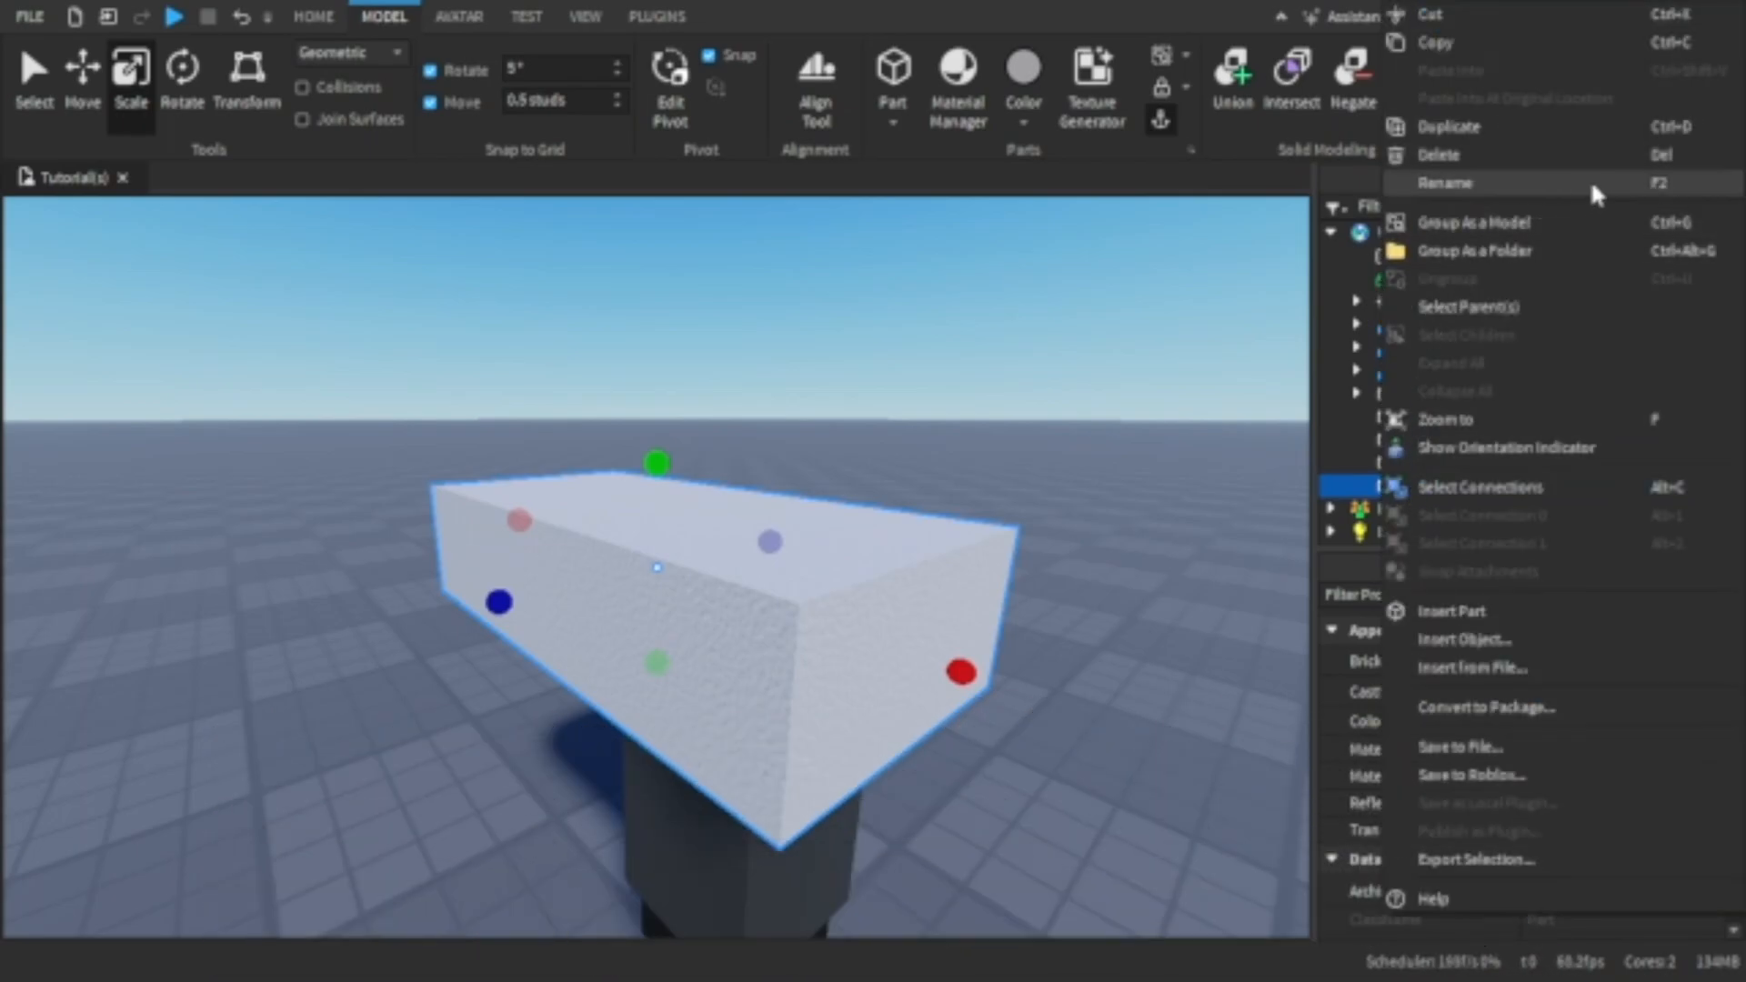
left_click(1444, 183)
type("Handle")
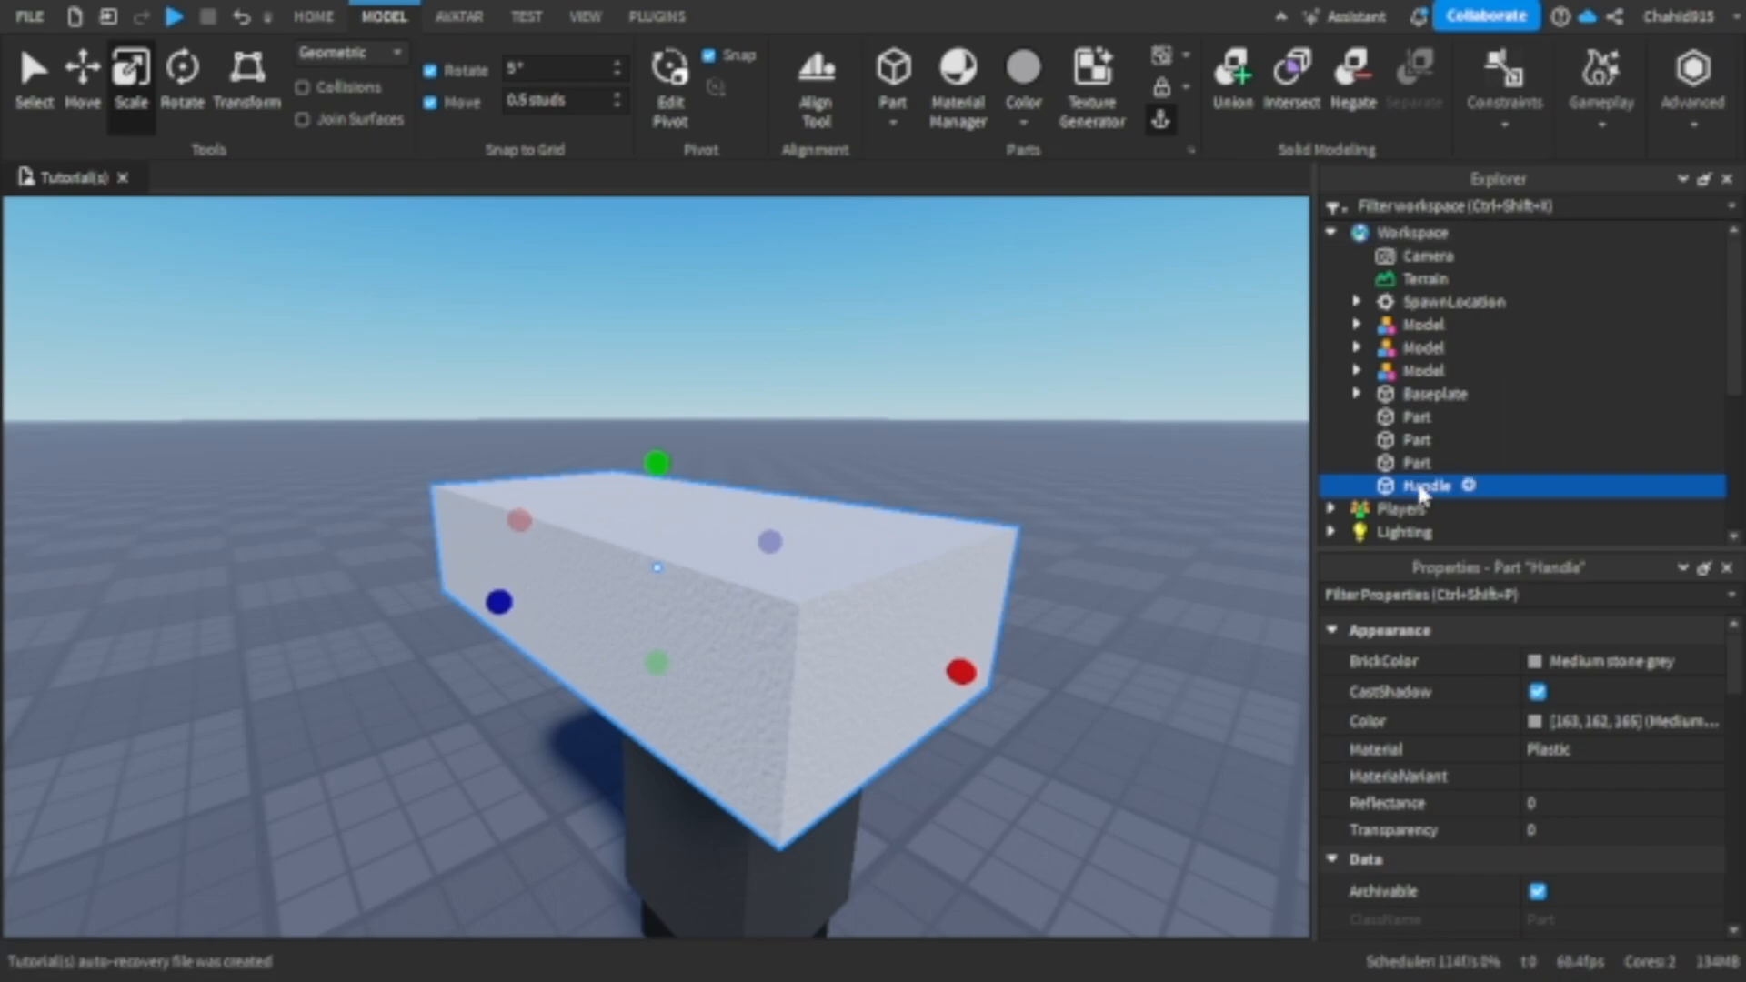
mouse_move(1465, 238)
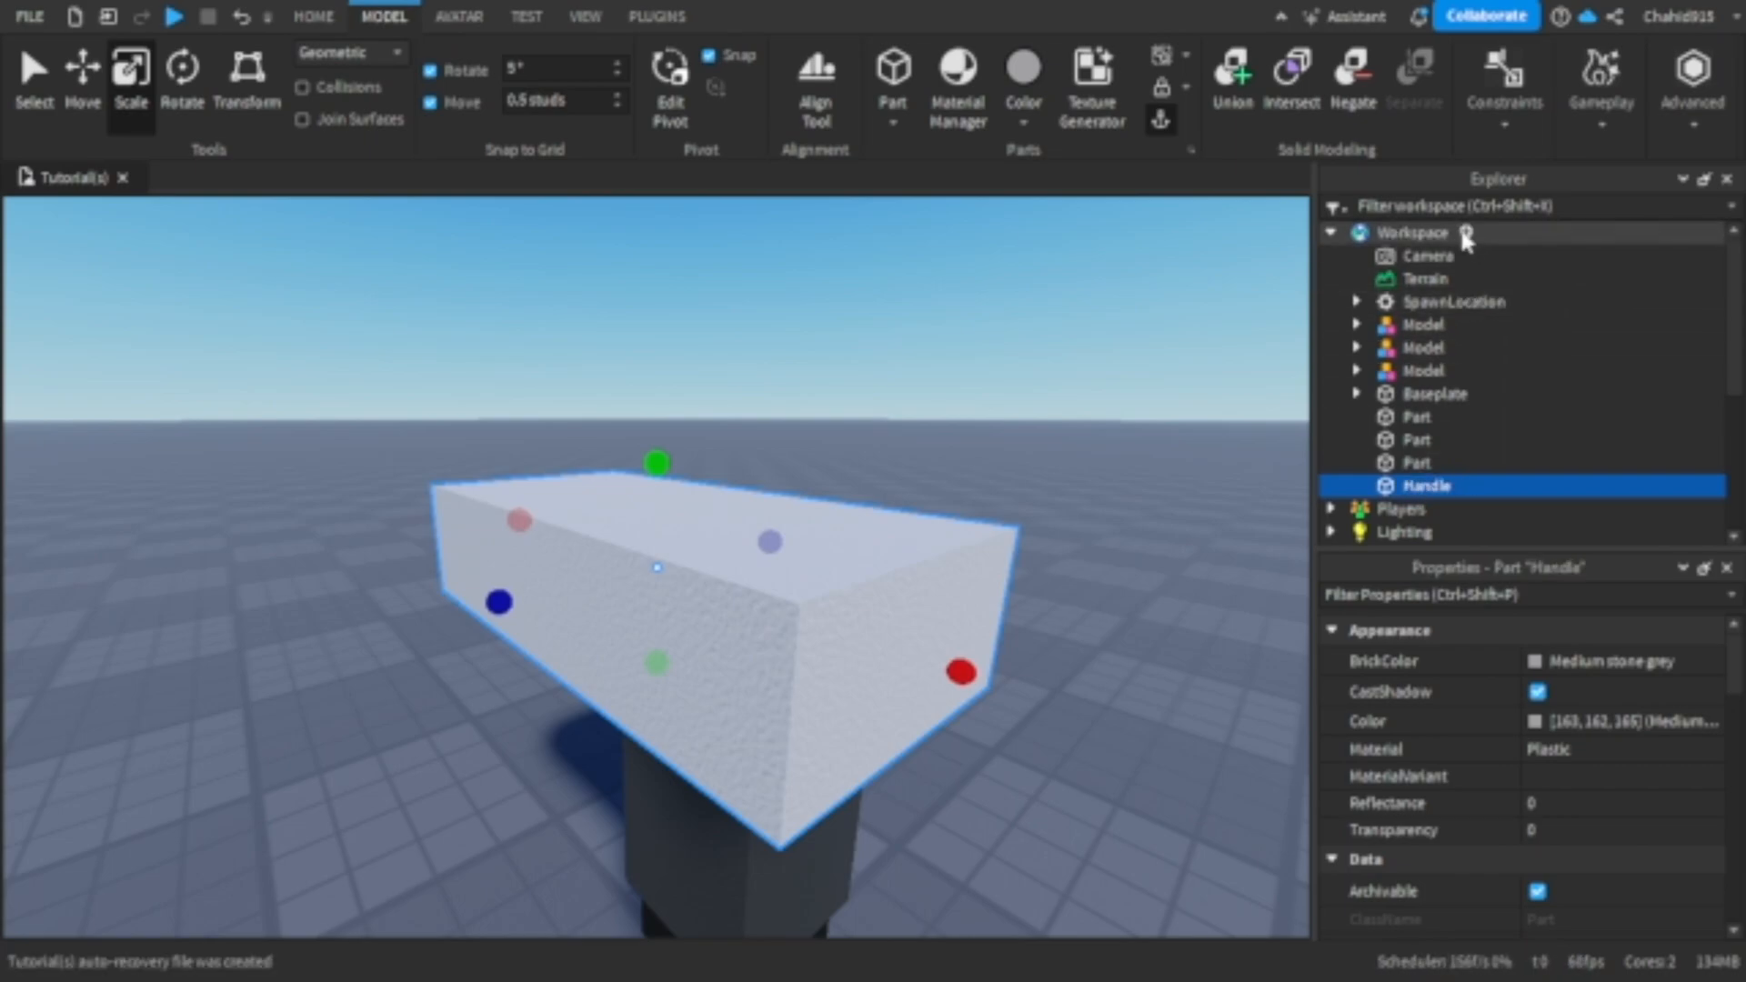
Insert a Tool into the Workspace holding the Handle and three model parts
left_click(1413, 232)
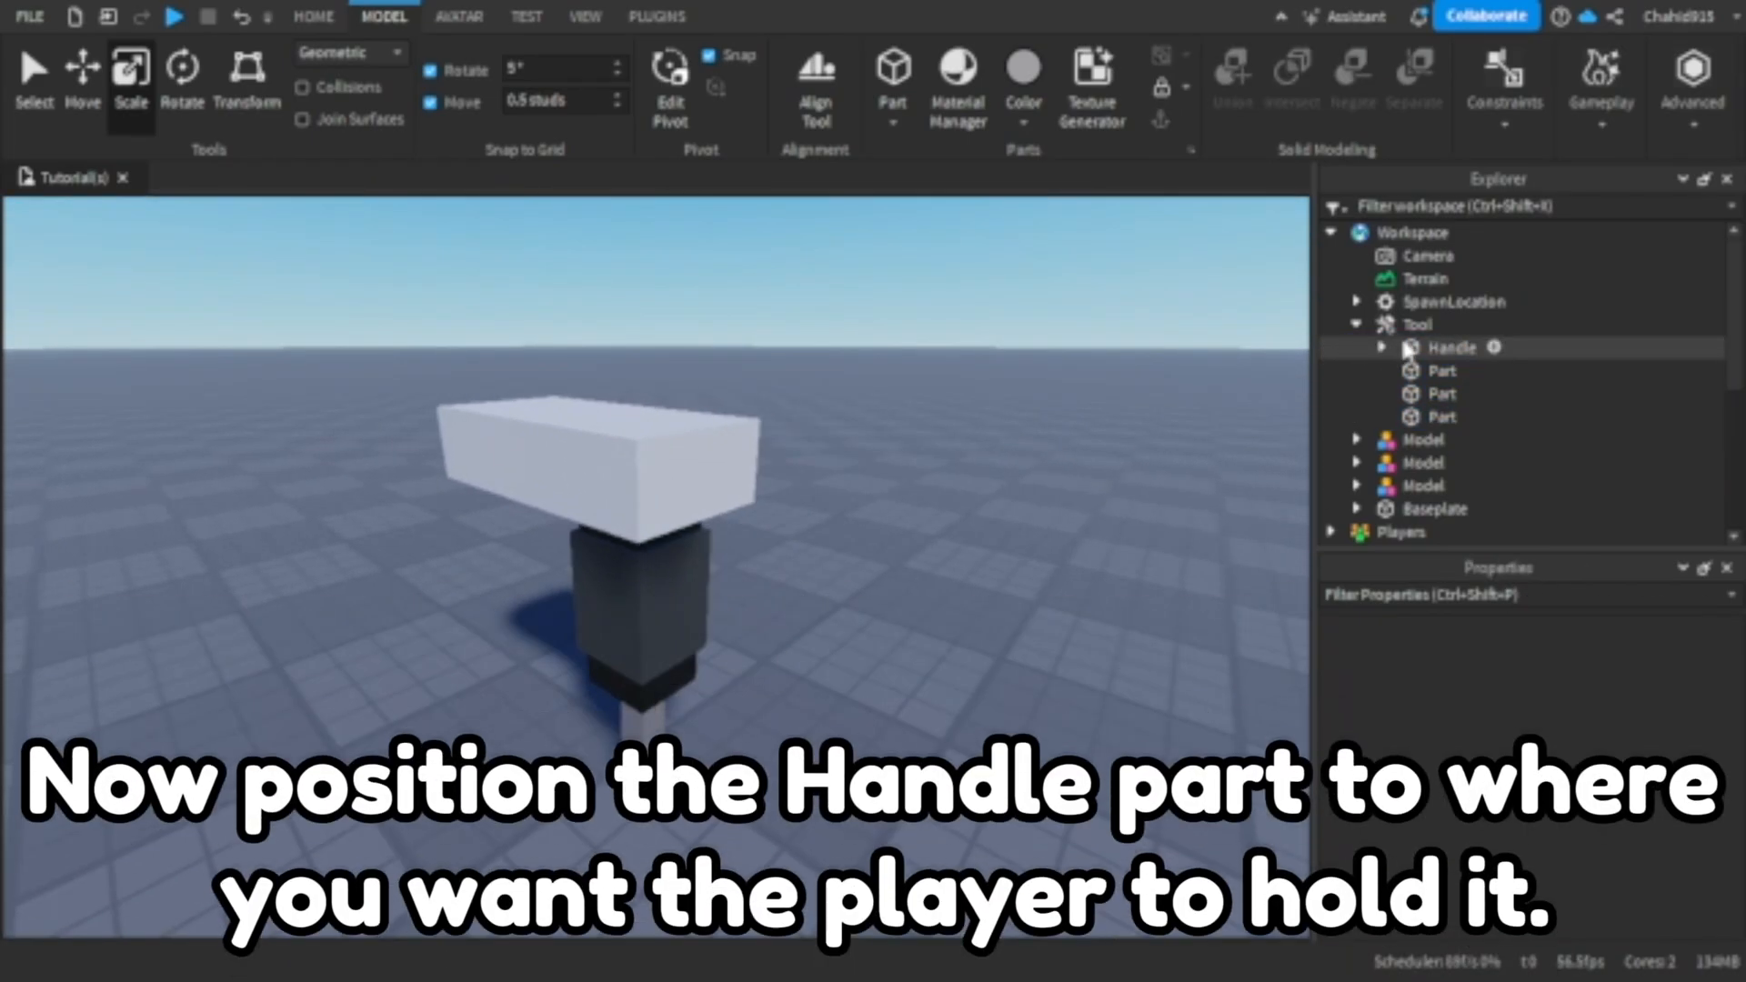
left_click(1451, 347)
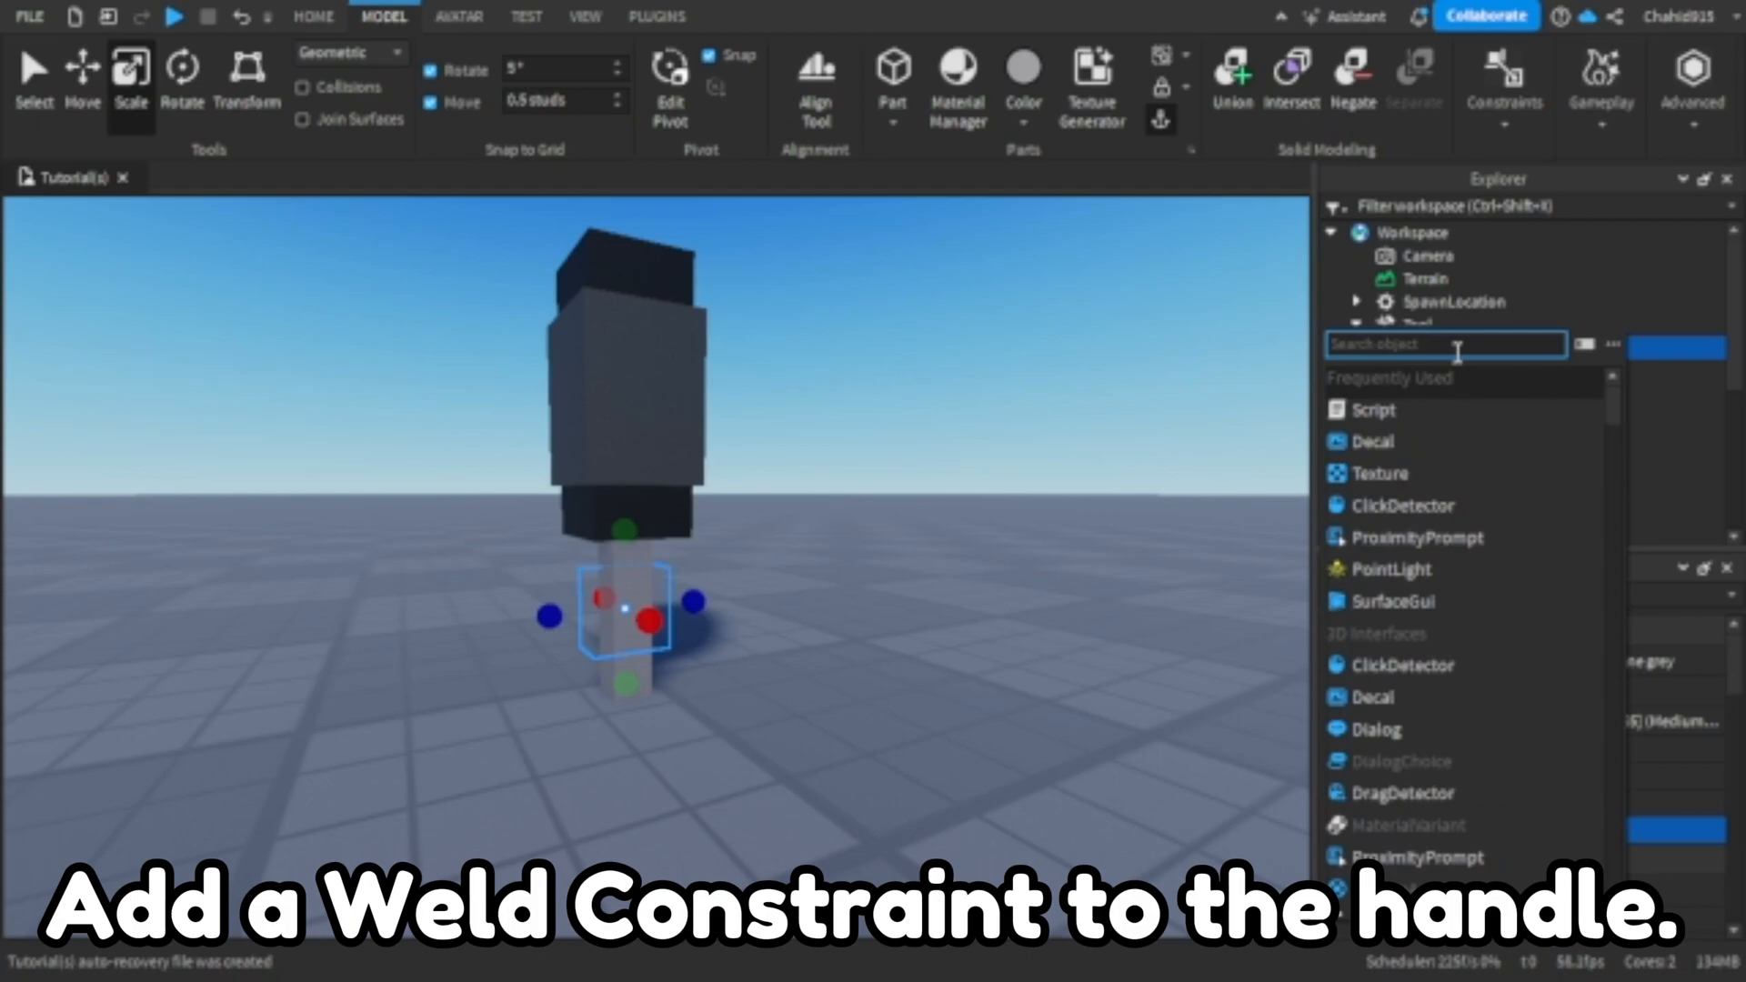
Add WeldConstraints under Handle, select one to set its parts, and make Handle fully transparent
type("we")
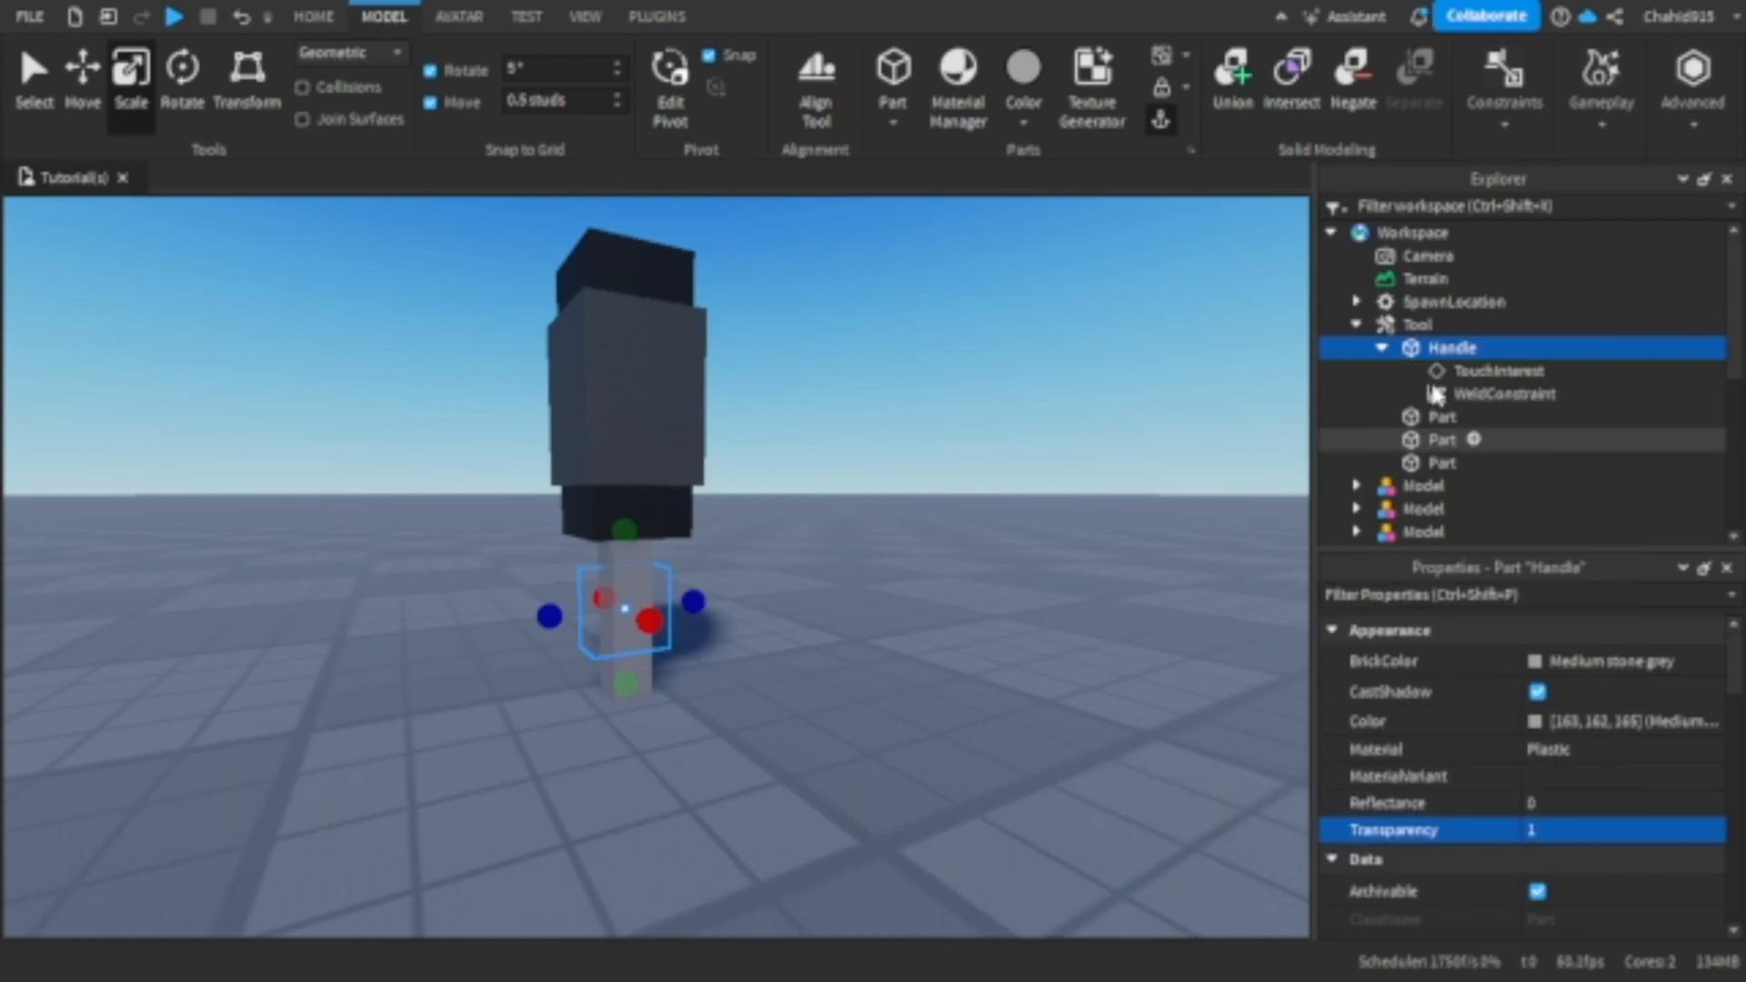
left_click(1505, 393)
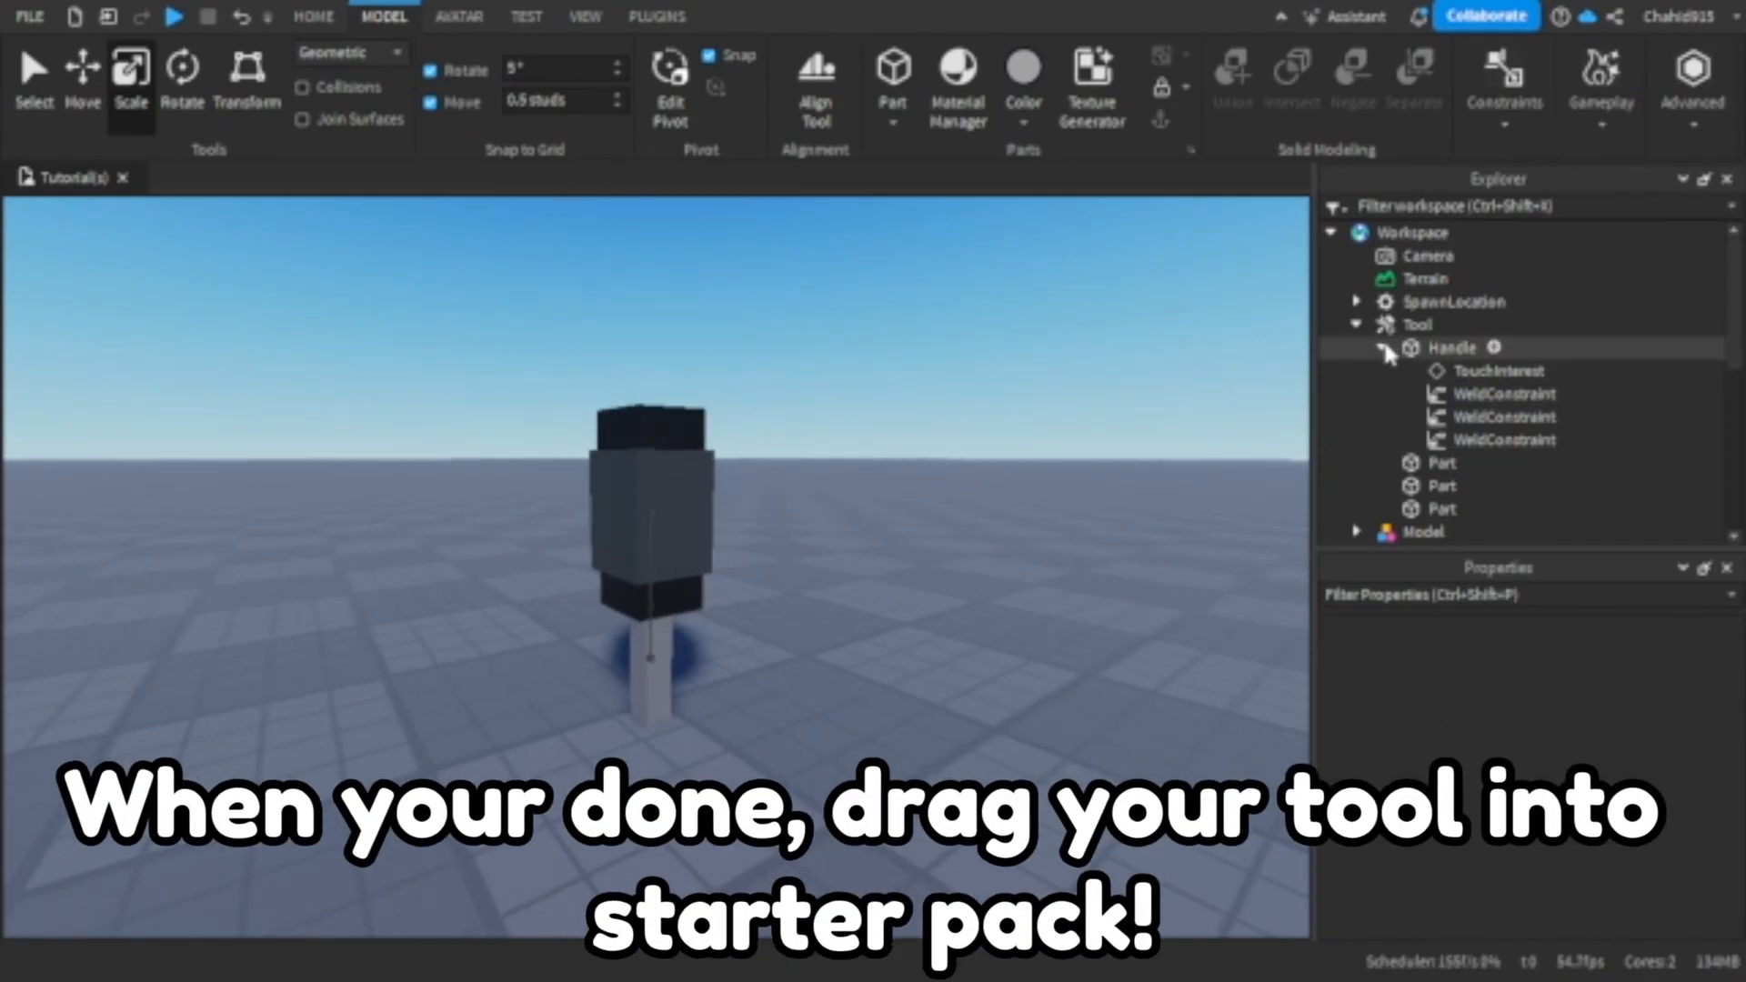
Collapse Handle and Tool, select the Tool, and move it into StarterPack
left_click(1380, 347)
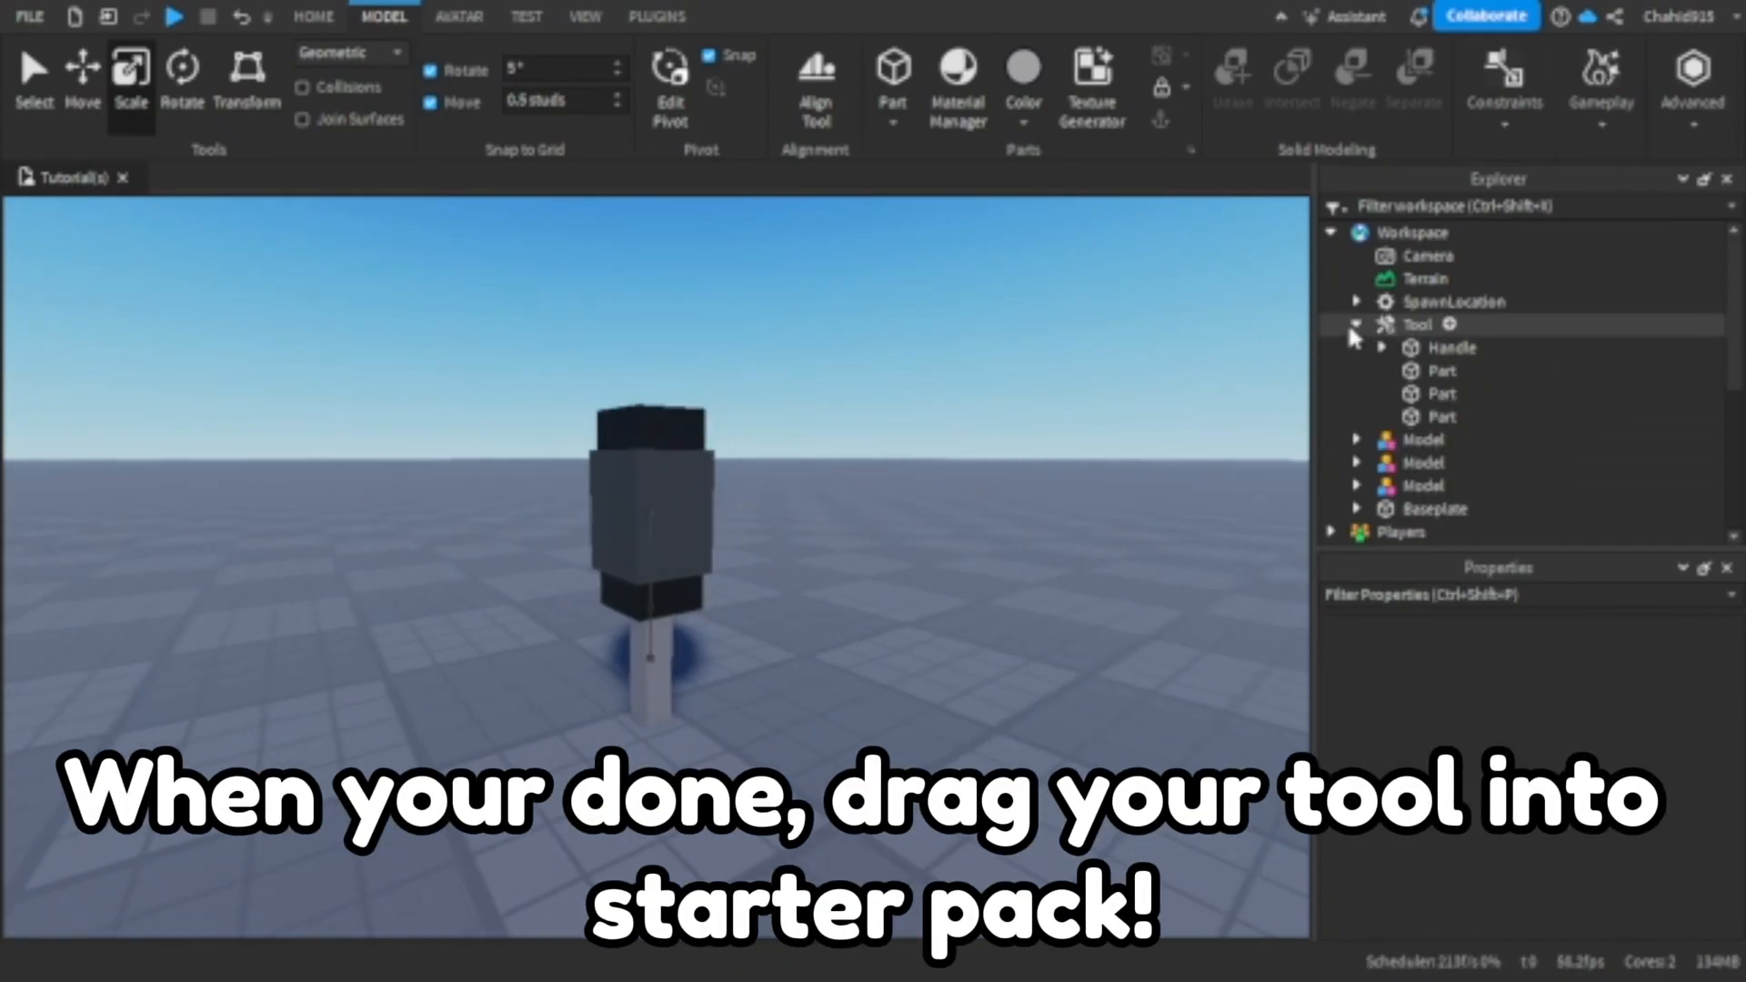
left_click(1356, 324)
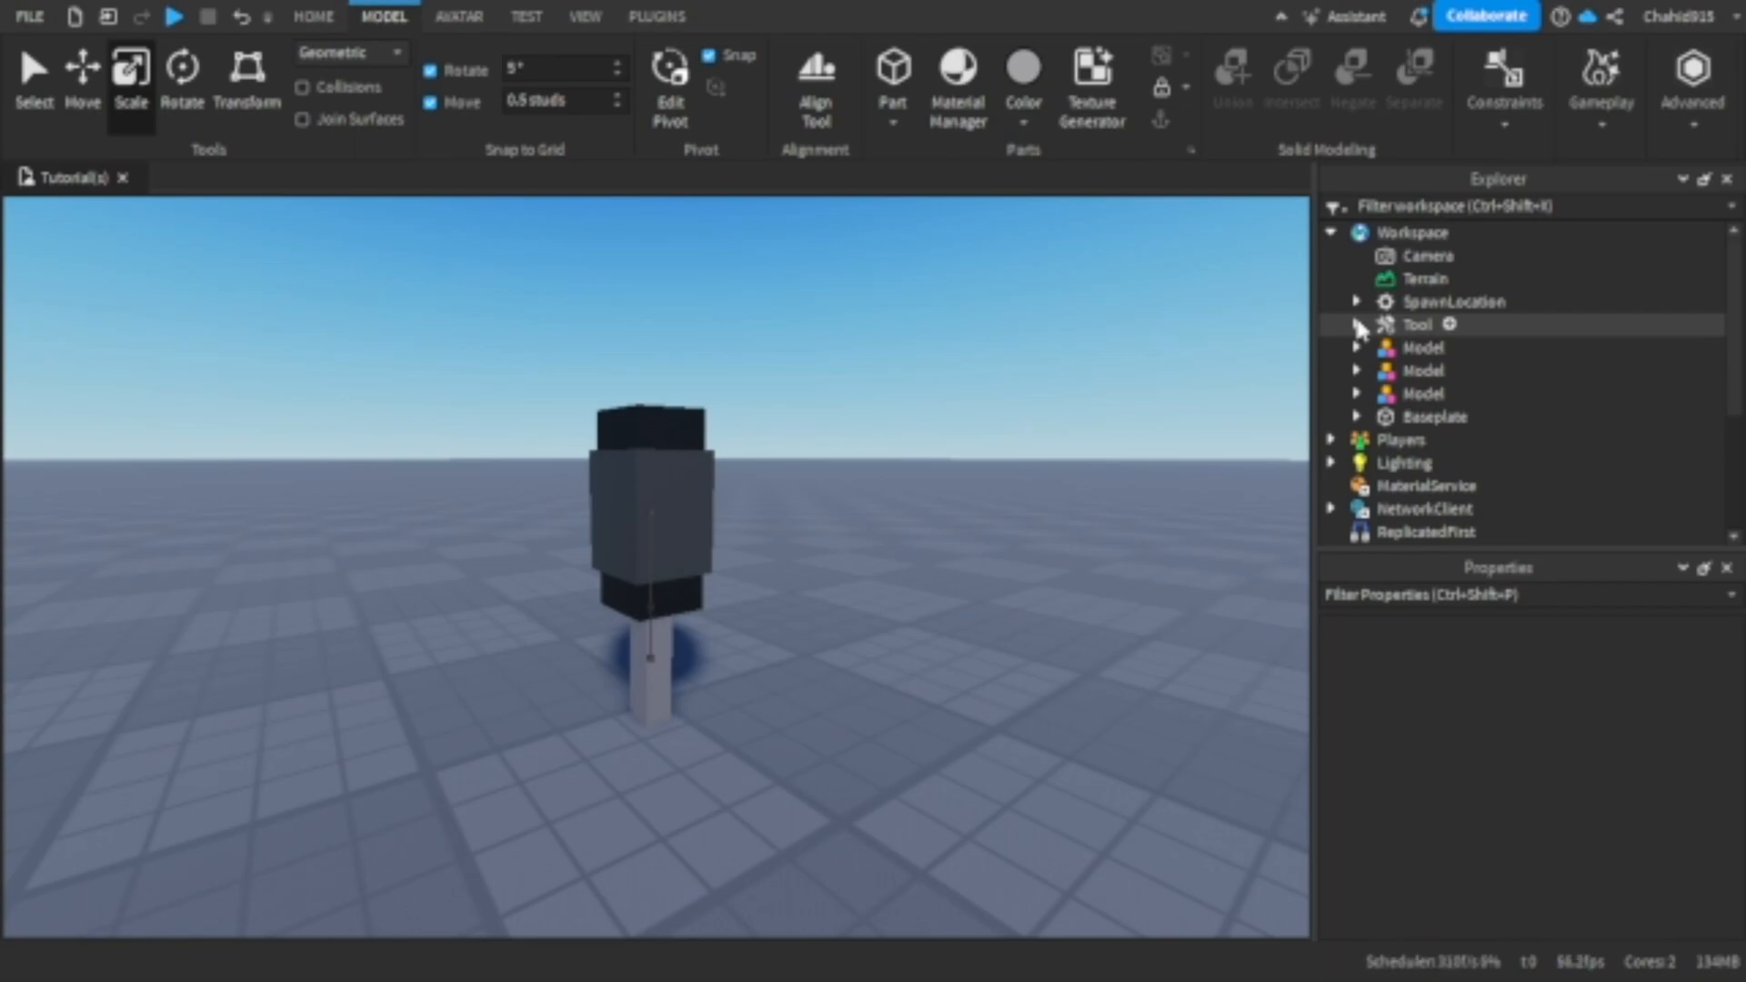
left_click(1418, 324)
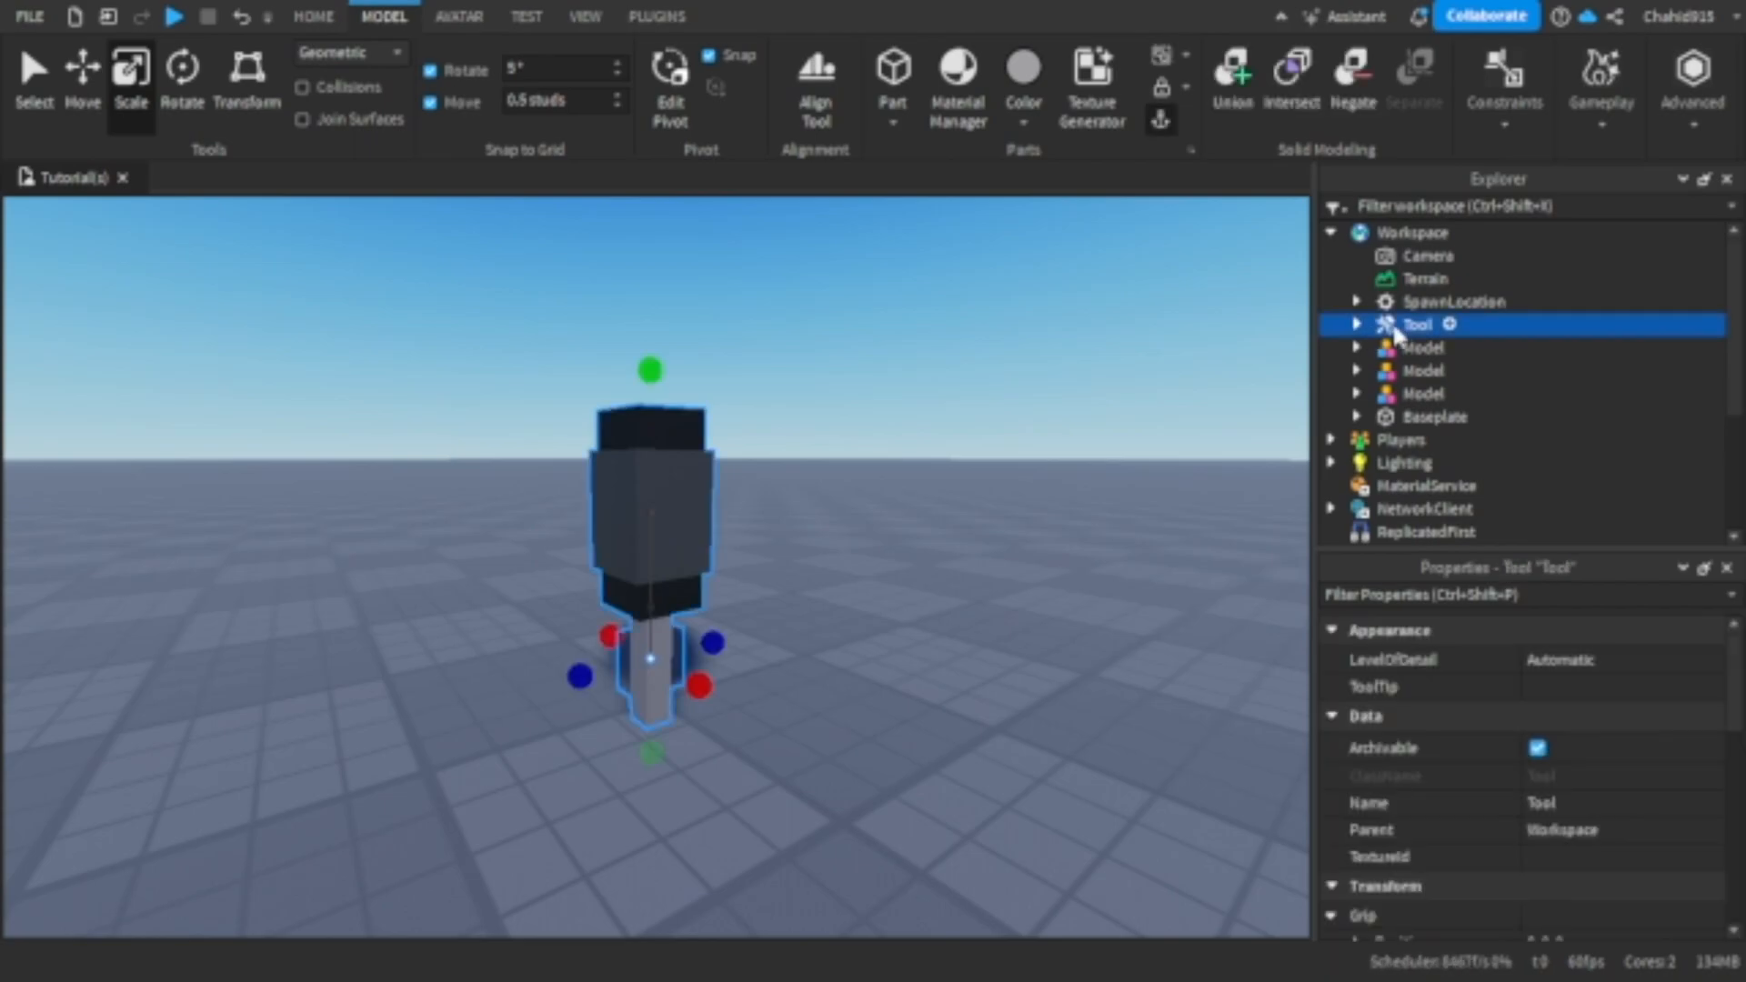
scroll("down", 3)
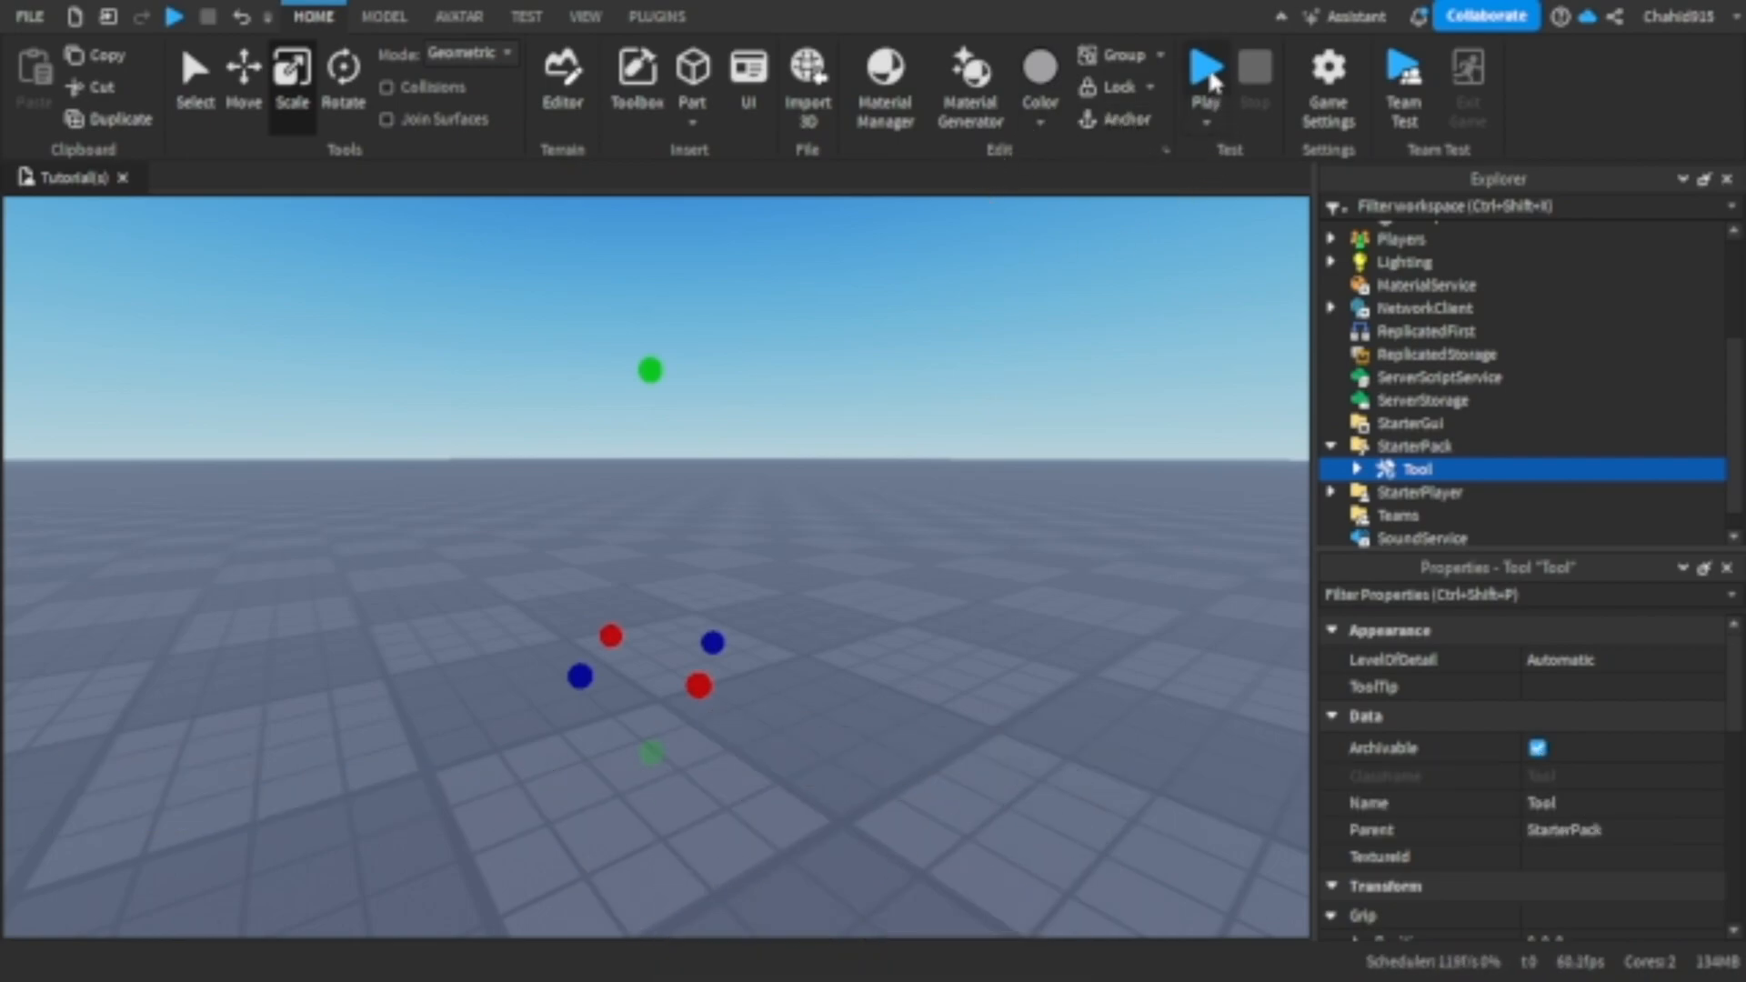
Start a play test and equip the Tool on the character
left_click(1205, 70)
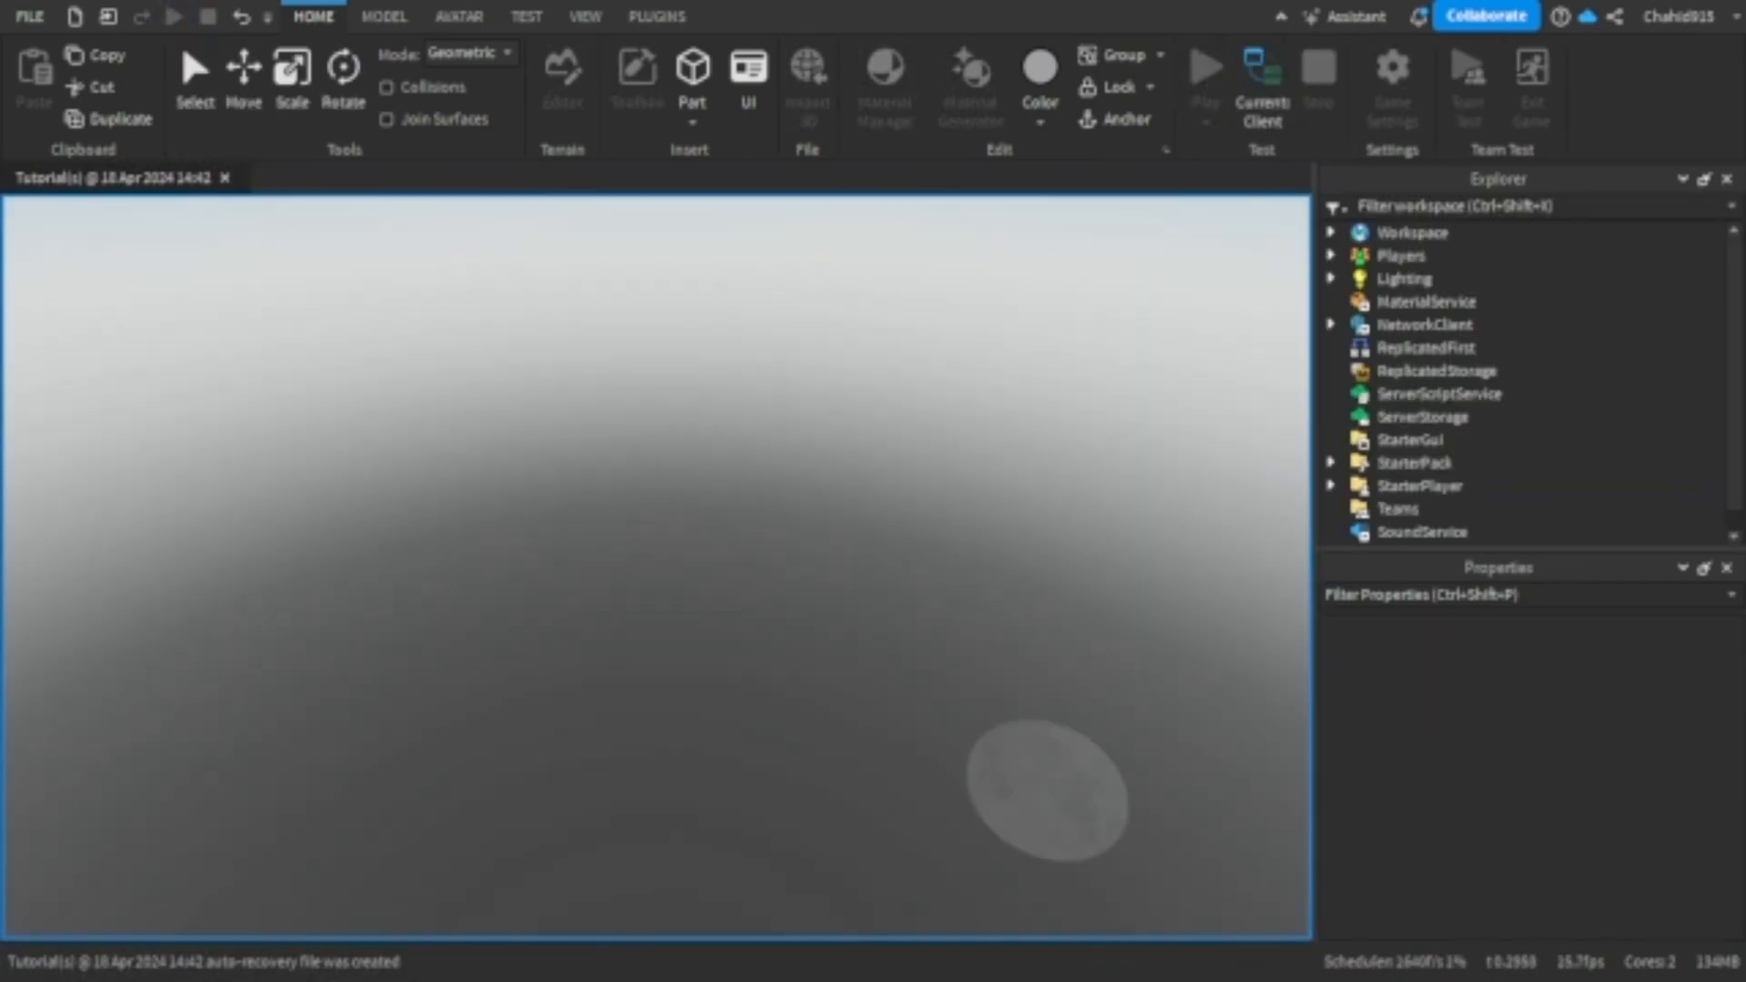
left_click(1205, 66)
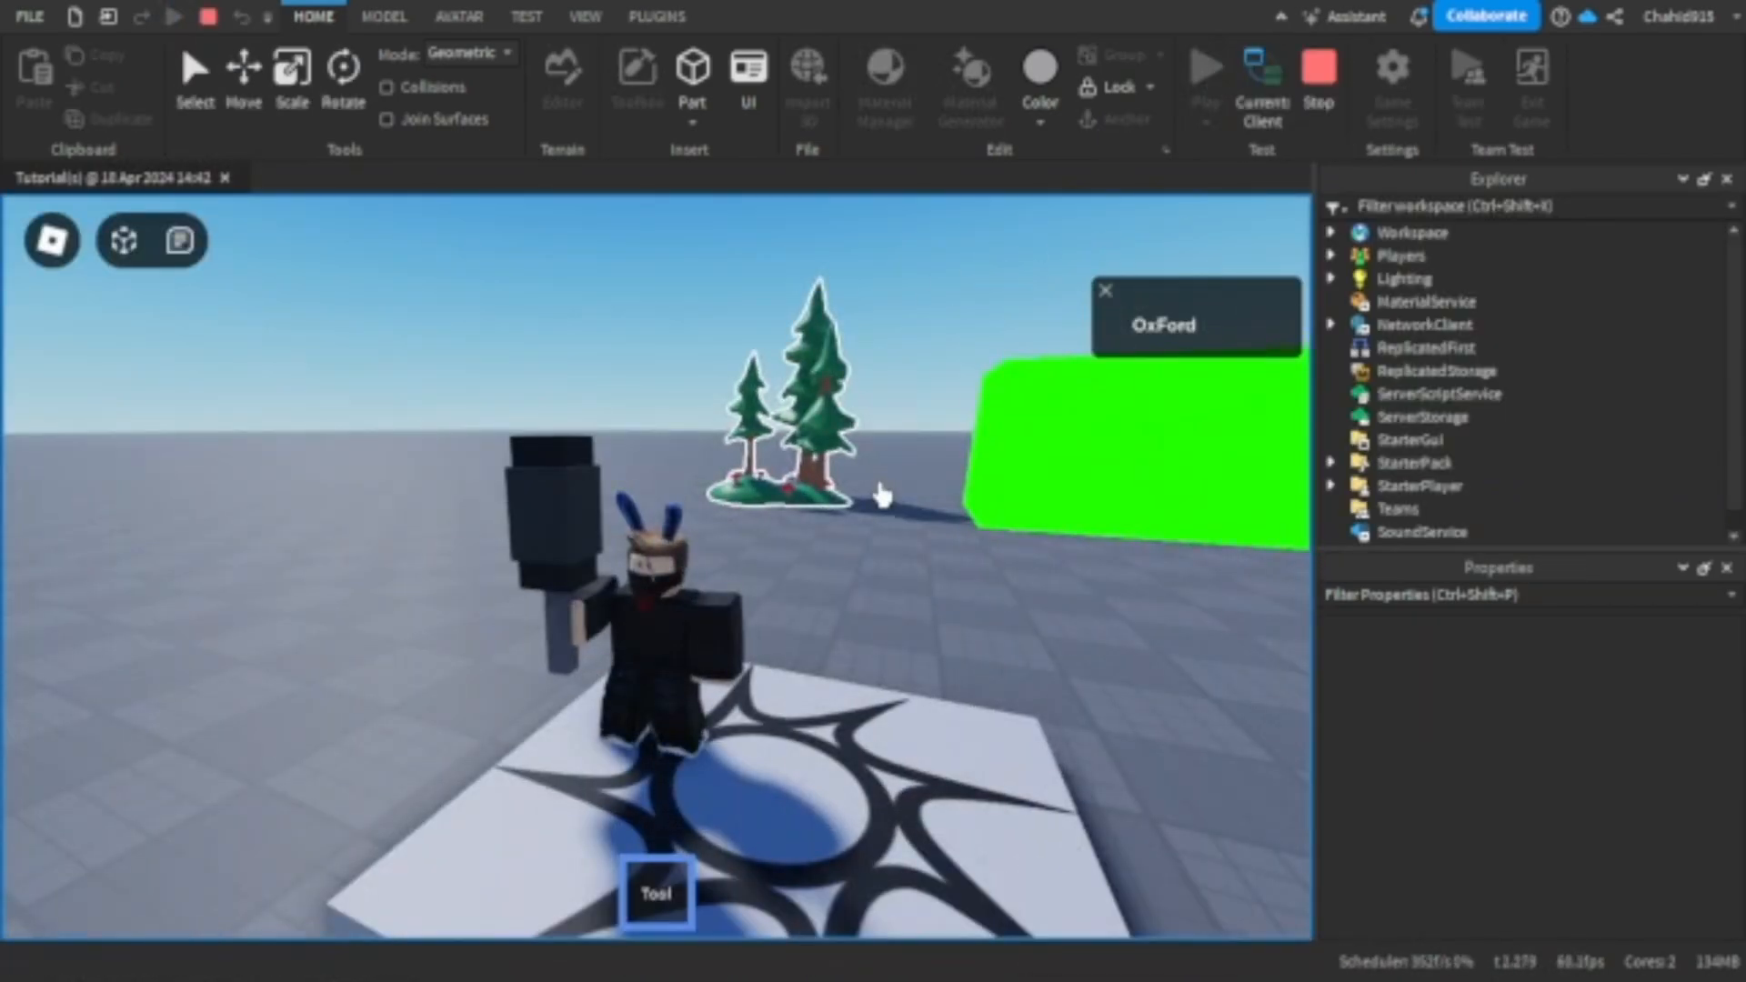